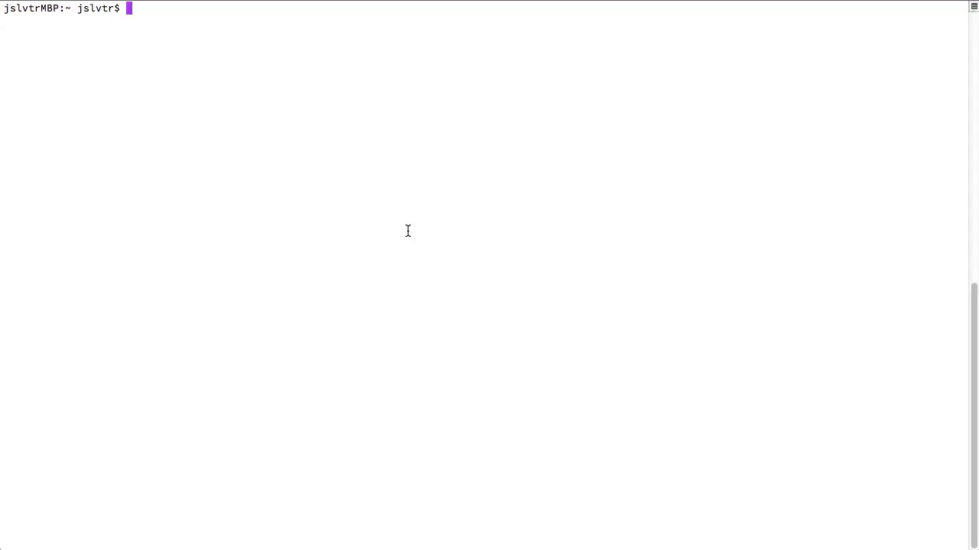
# - Run 'ping google.com' and interrupt it with Ctrl+C after 6 packets, showing 0% loss
pyautogui.write('bourne again shell')
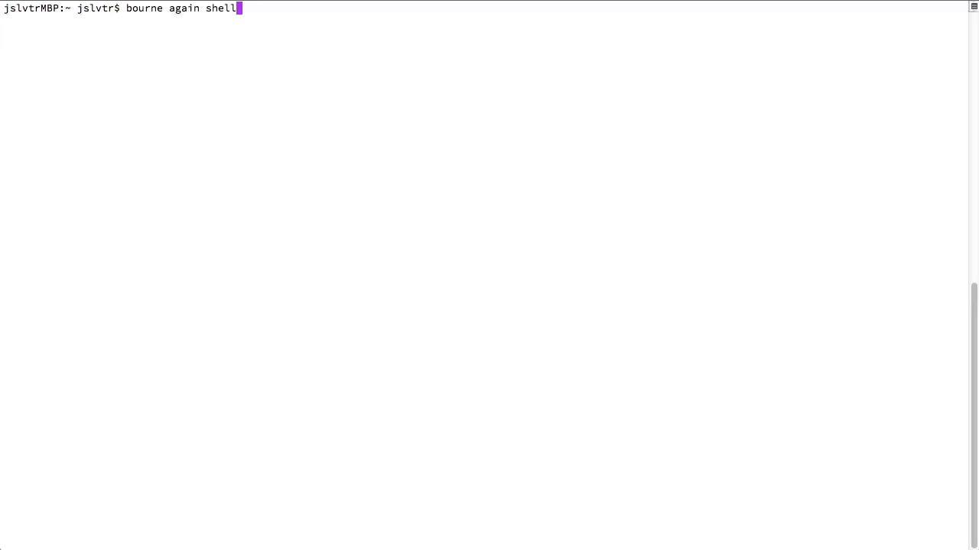
pyautogui.press('Backspace')
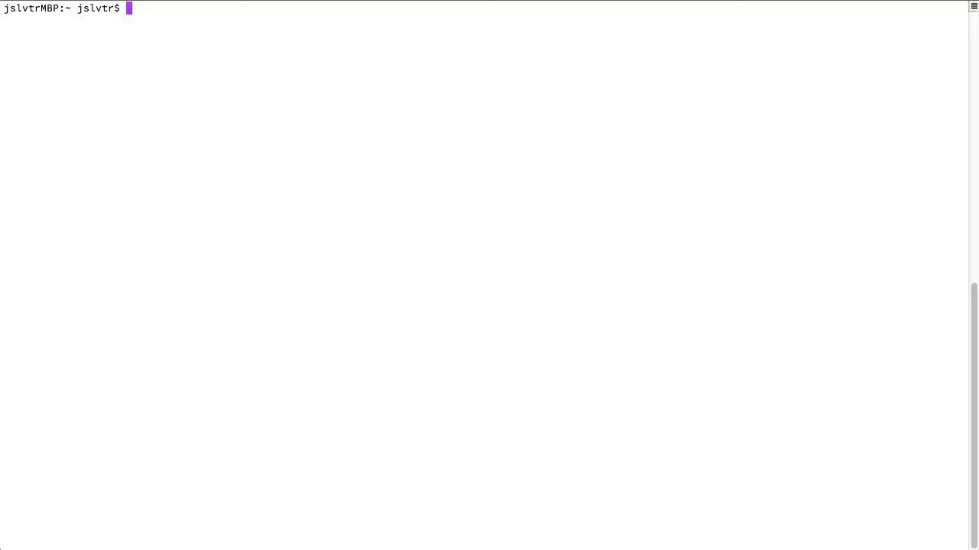
pyautogui.write('ping')
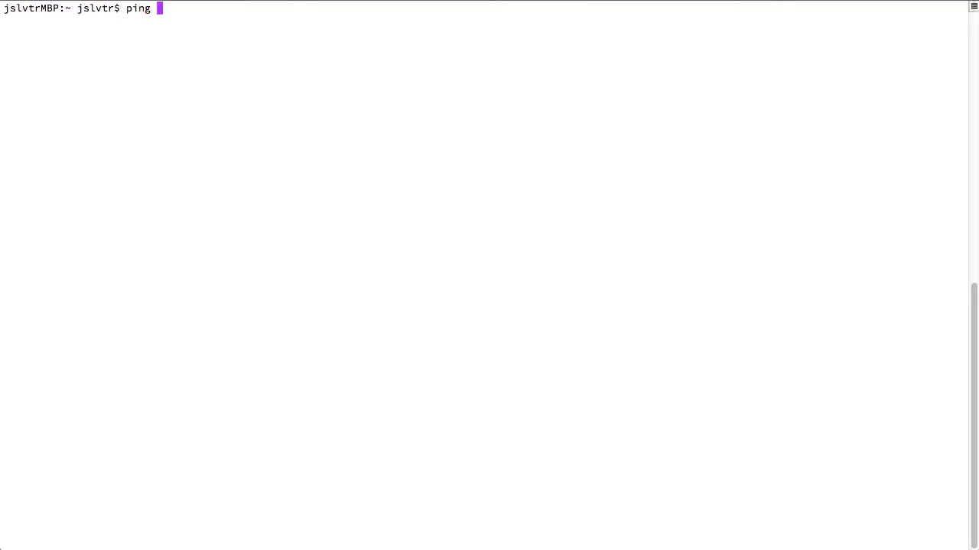
pyautogui.write('g')
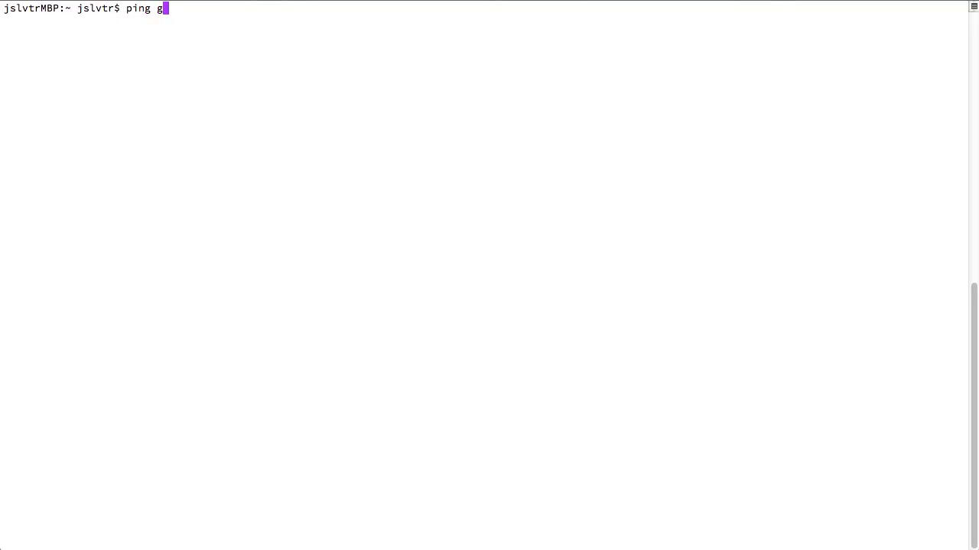
pyautogui.press('Return')
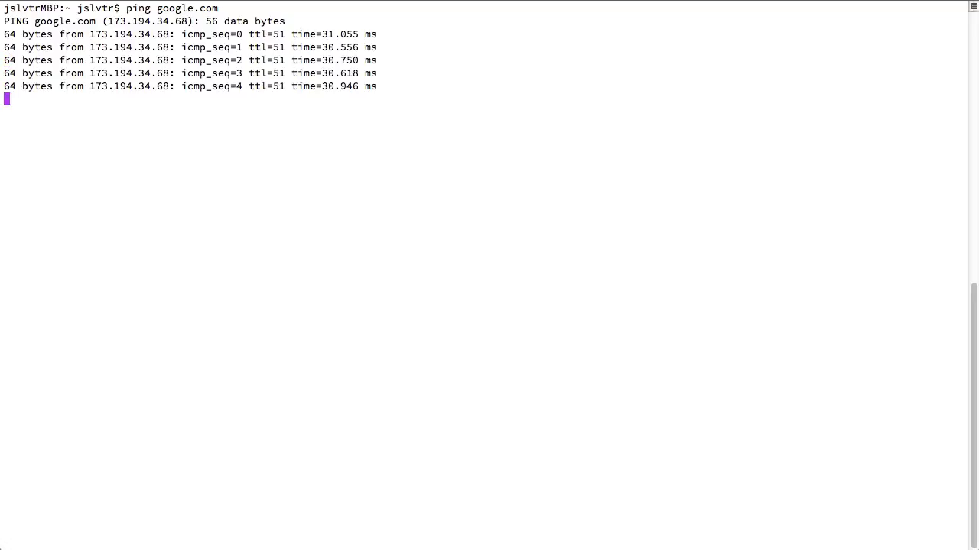
pyautogui.press('ctrl+c')
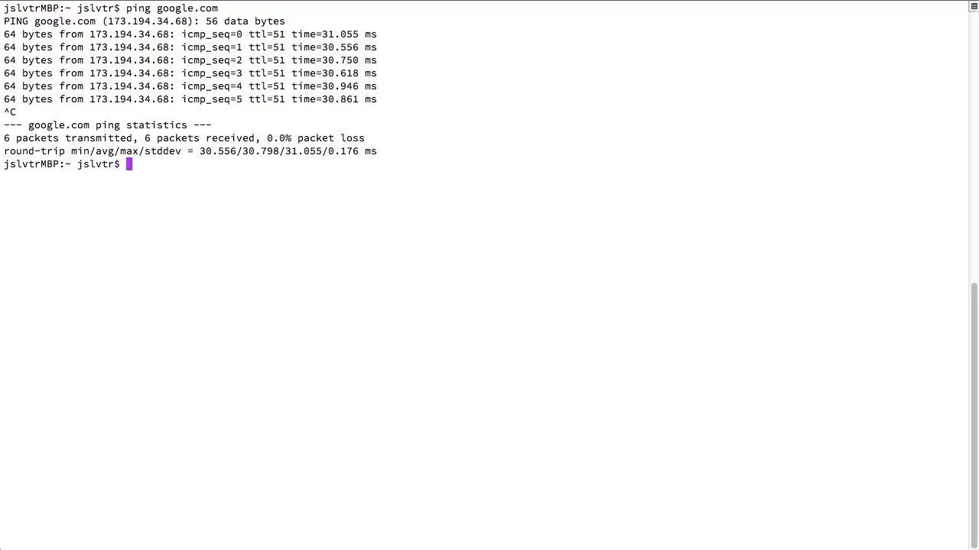
pyautogui.moveTo(237, 156)
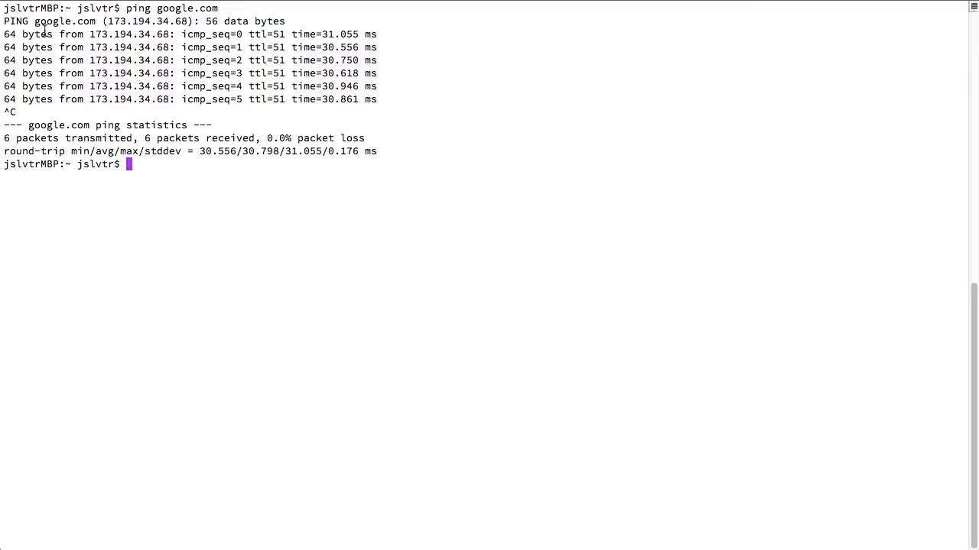
# - Highlight google.com in the ping output, then open a Finder window on the home folder
pyautogui.doubleClick(64, 20)
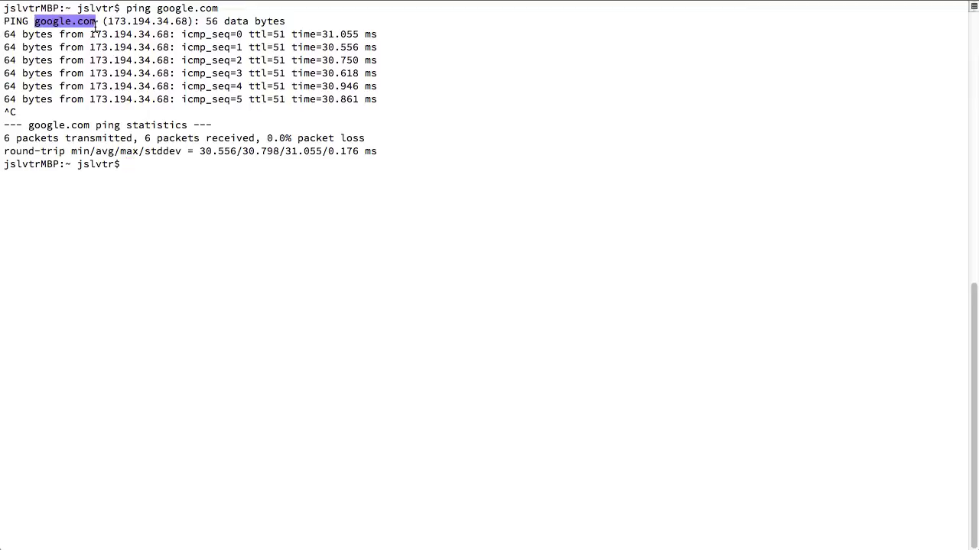
pyautogui.moveTo(216, 44)
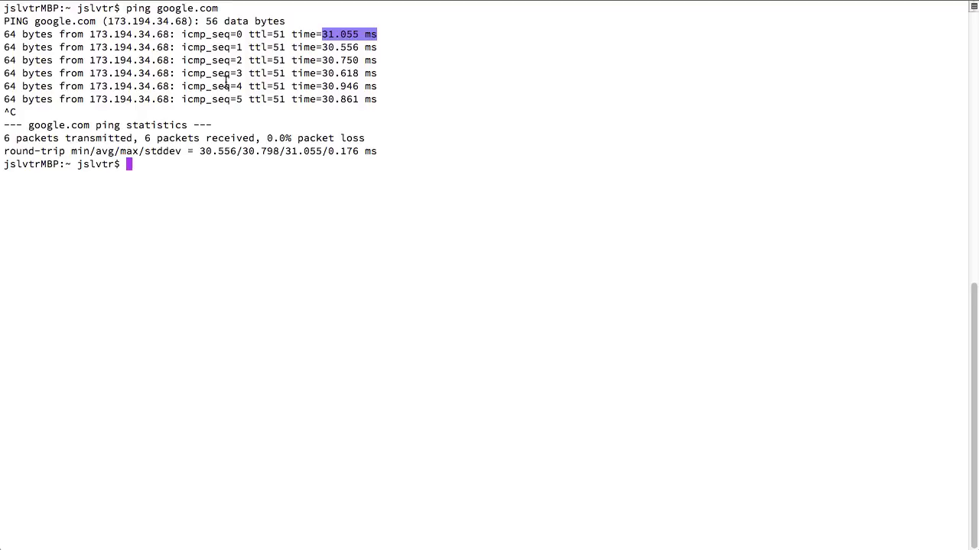
pyautogui.click(245, 39)
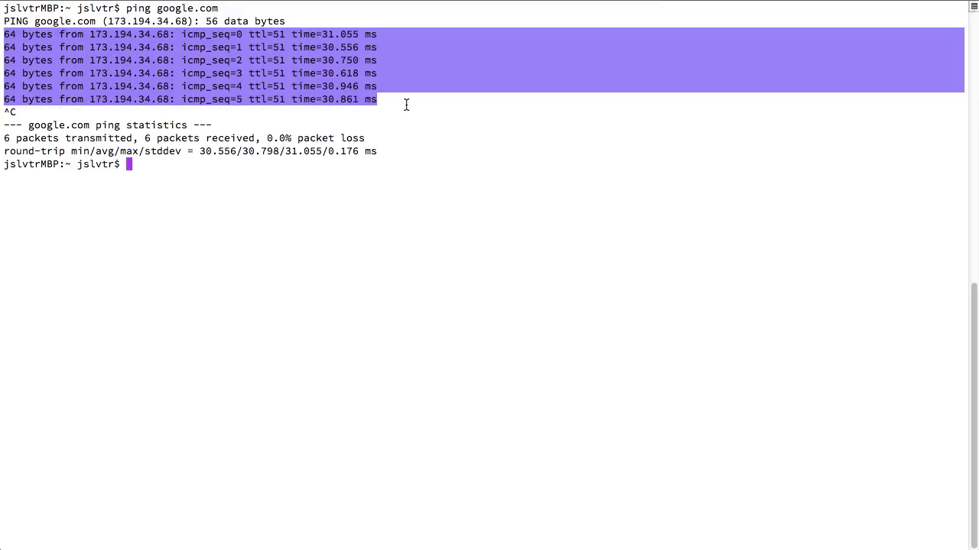
pyautogui.doubleClick(279, 138)
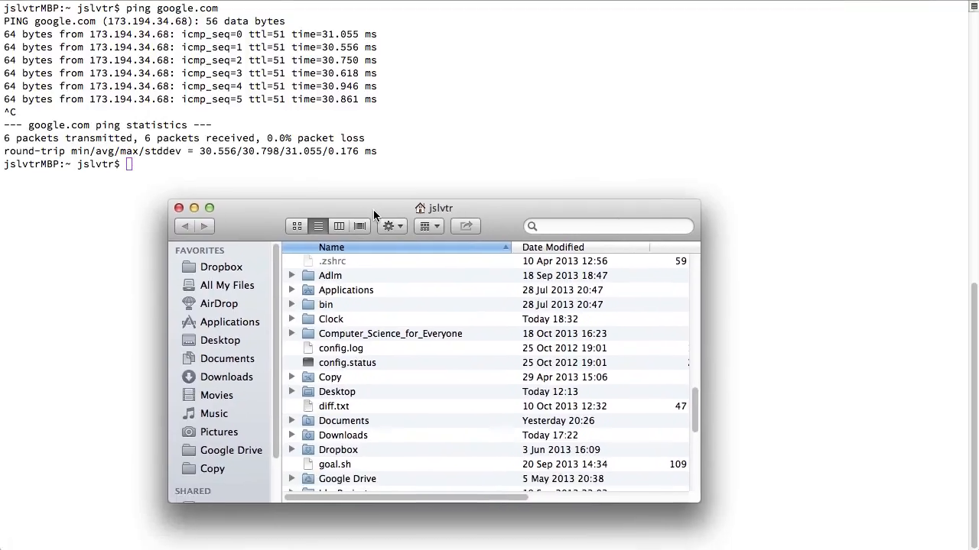
# - Move the Finder window up, browse to Documents, and open the Anki folder
pyautogui.moveTo(432, 208); pyautogui.dragTo(496, 175)
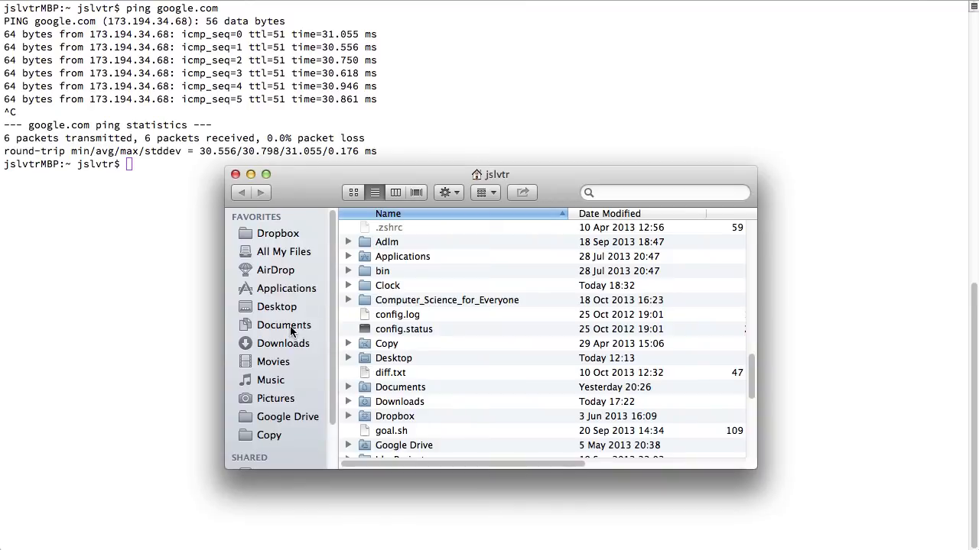
pyautogui.click(283, 324)
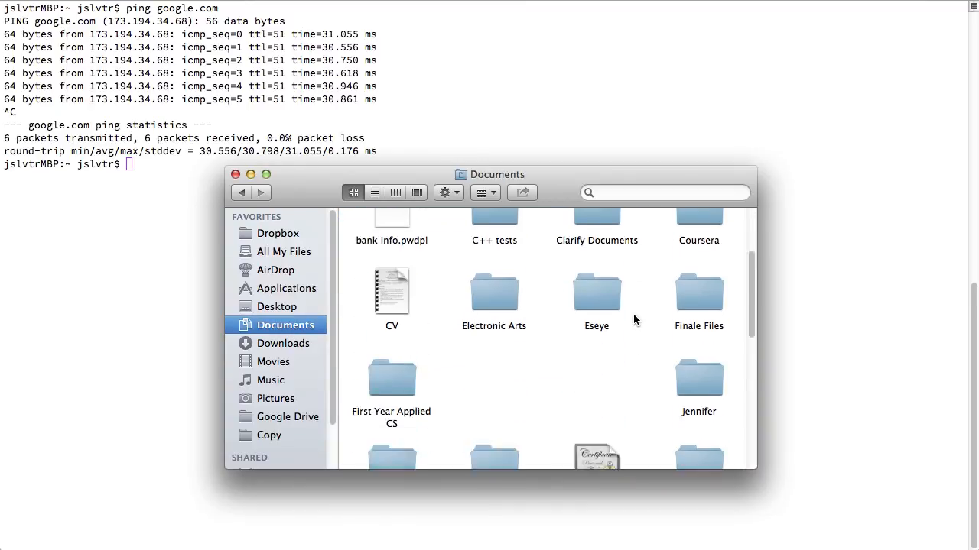
pyautogui.scroll(3)
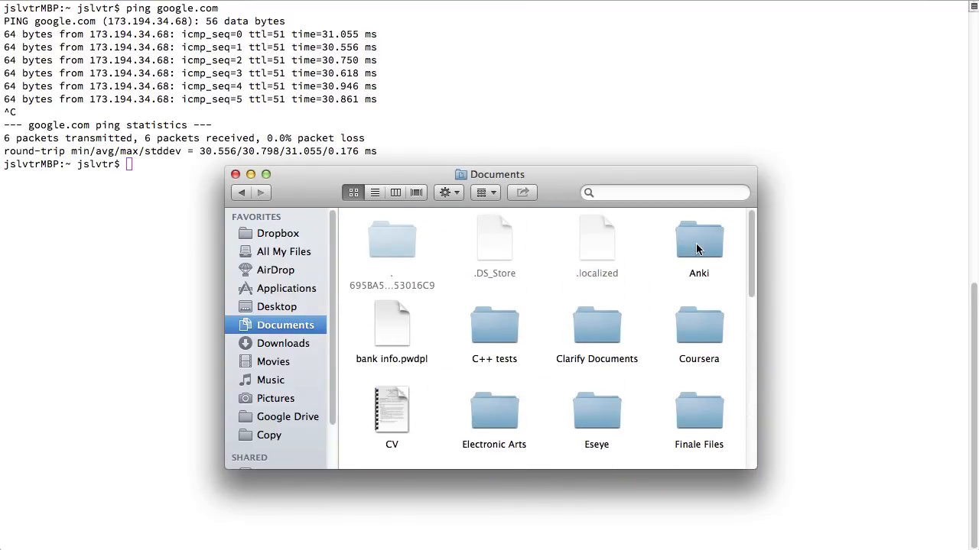
pyautogui.doubleClick(698, 239)
pyautogui.write('cd')
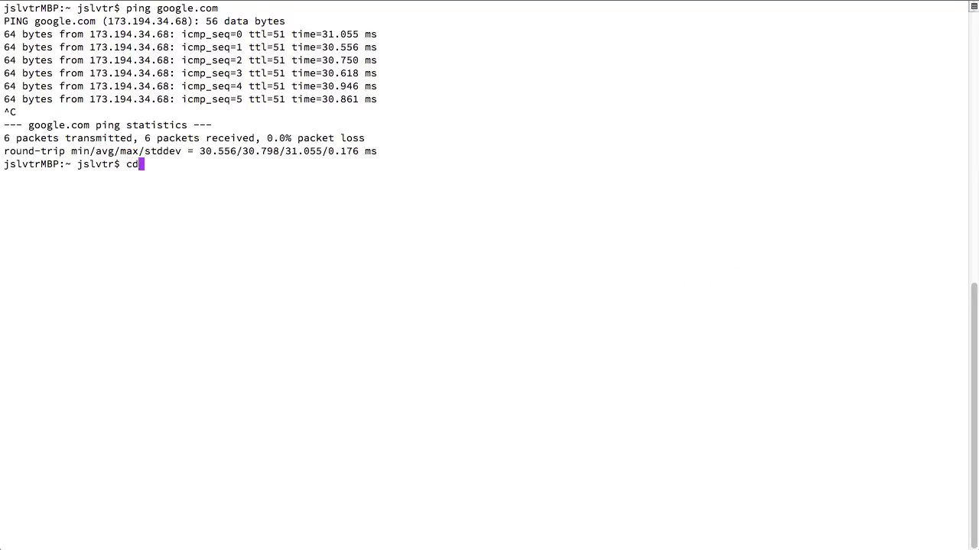
# - cd into Documents/Anki/User 1 and compare it with Finder's User 1 folder, highlighting deleted.txt
pyautogui.write('D')
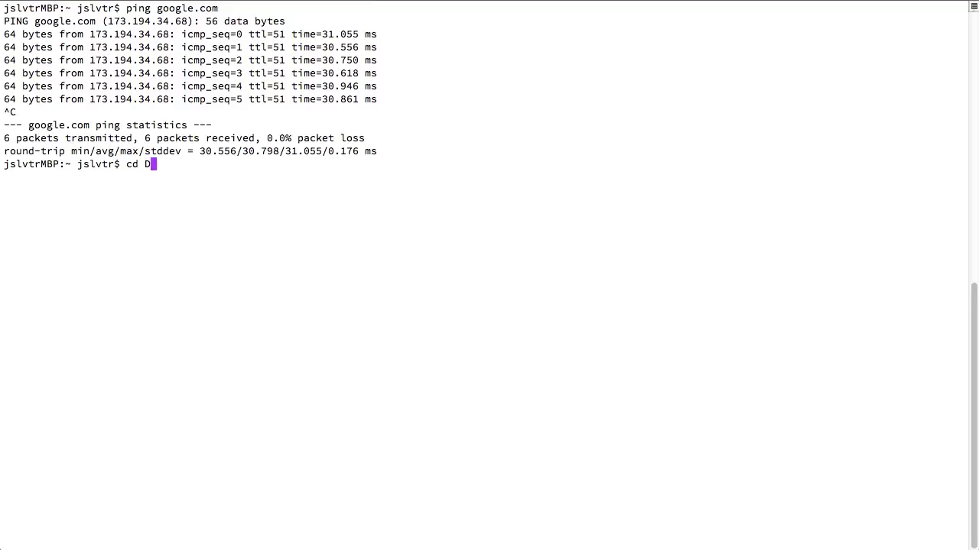
pyautogui.write('ocuments/Anki/')
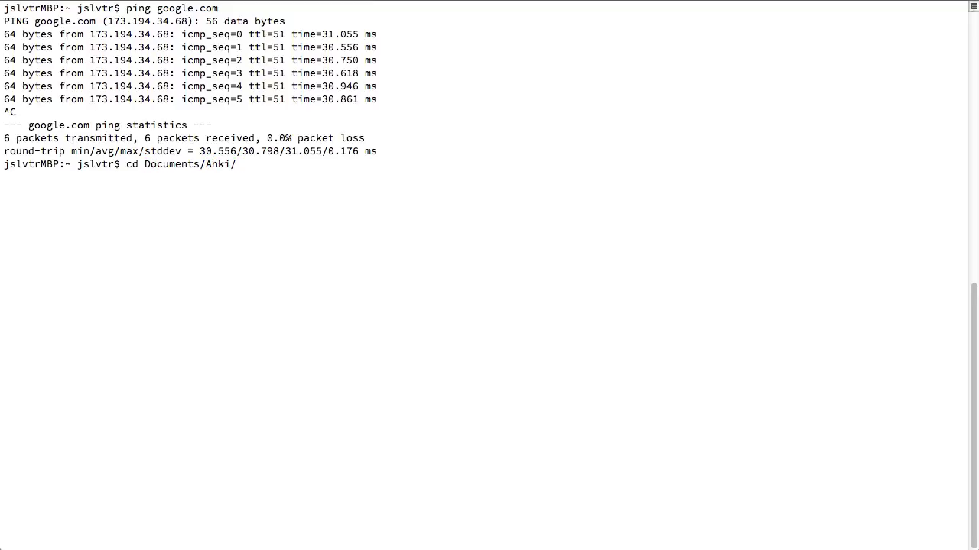
pyautogui.press('Return')
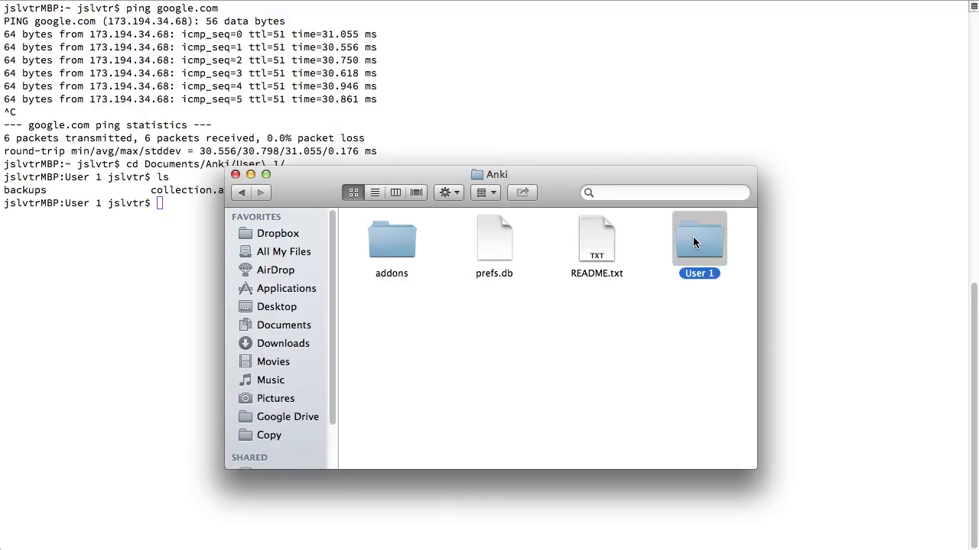
pyautogui.doubleClick(699, 238)
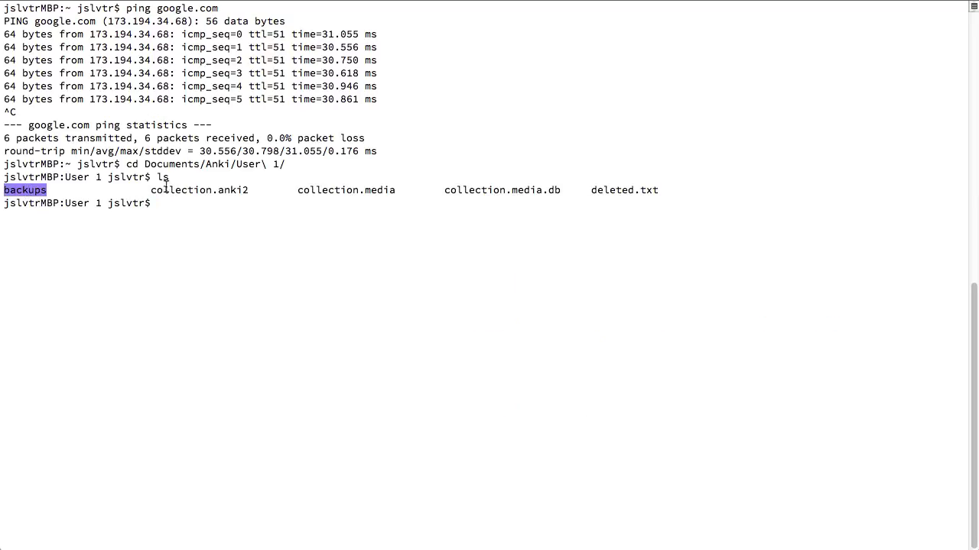
pyautogui.doubleClick(346, 190)
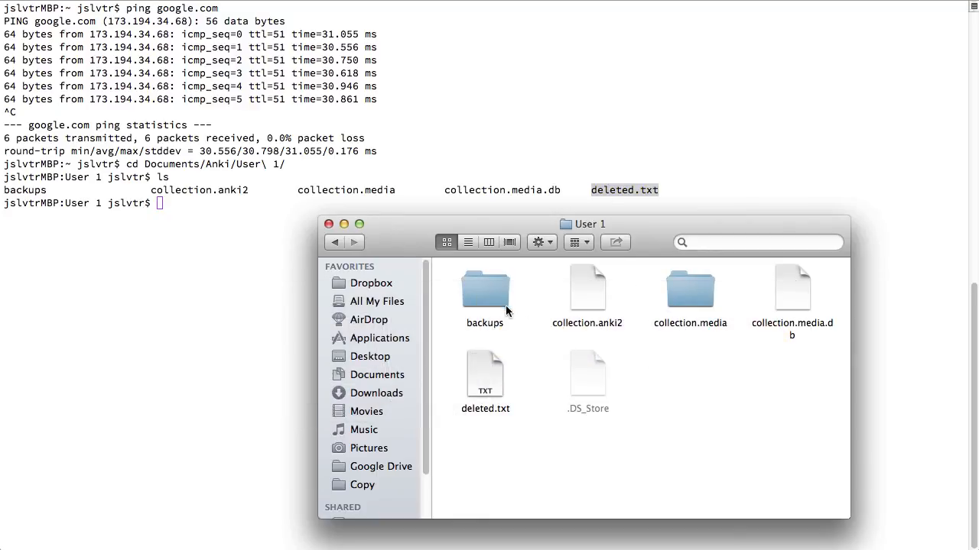
pyautogui.moveTo(646, 327)
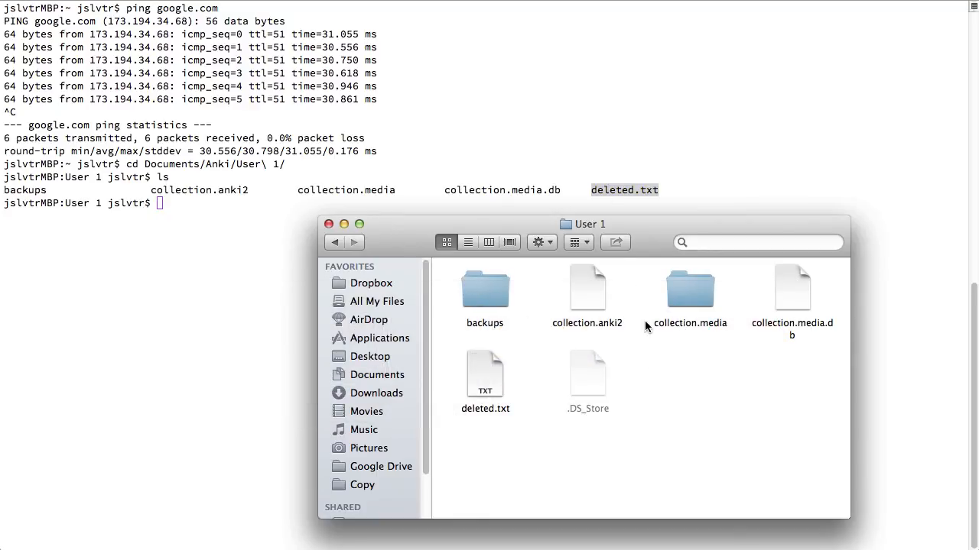
pyautogui.moveTo(532, 406)
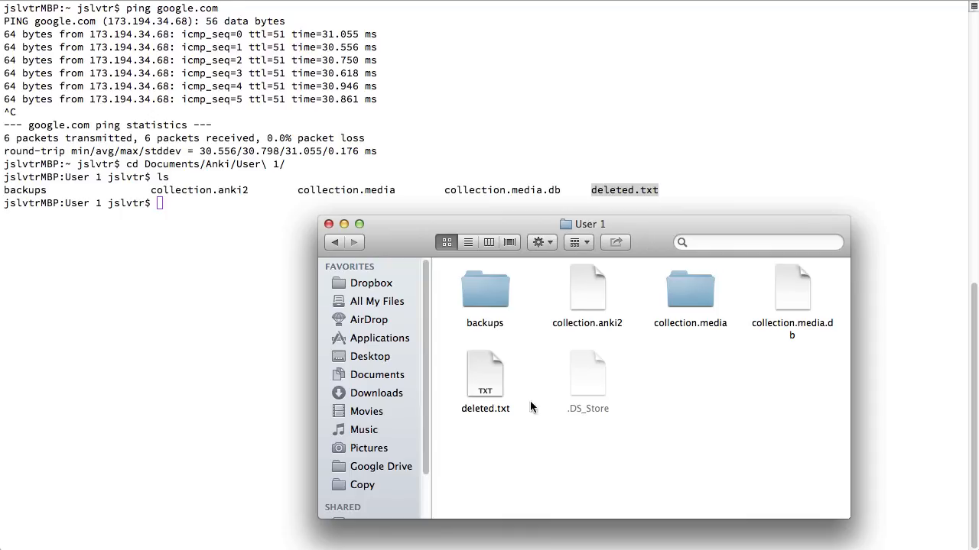
pyautogui.moveTo(285, 220)
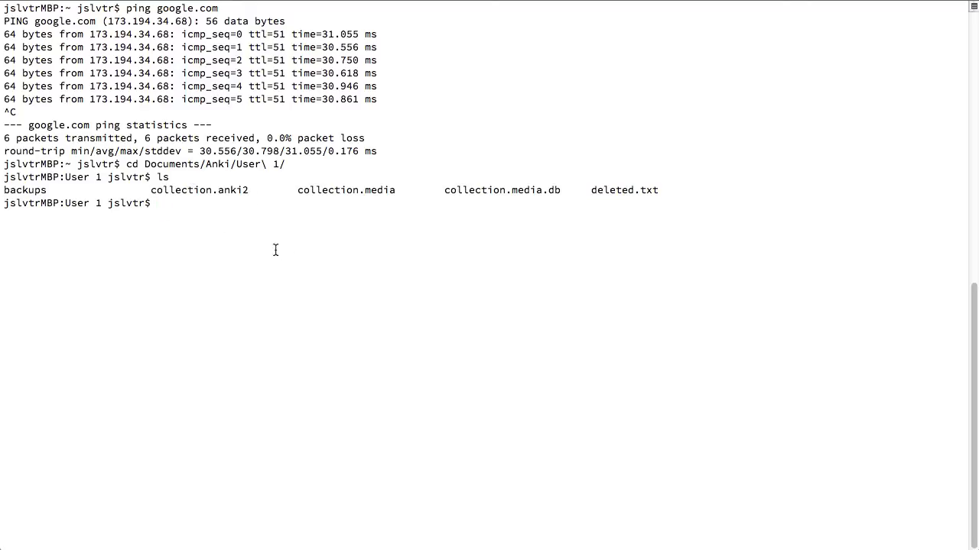
pyautogui.moveTo(299, 302)
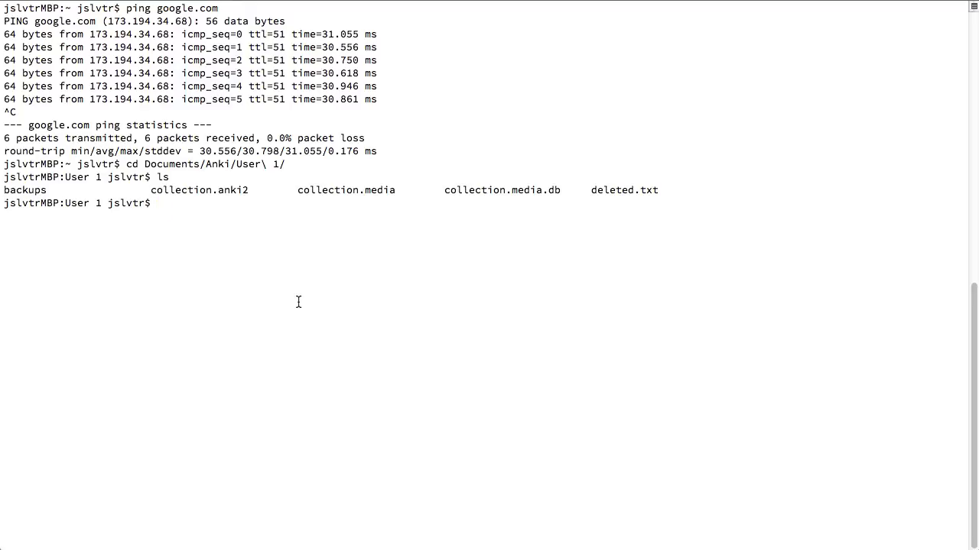
pyautogui.moveTo(206, 293)
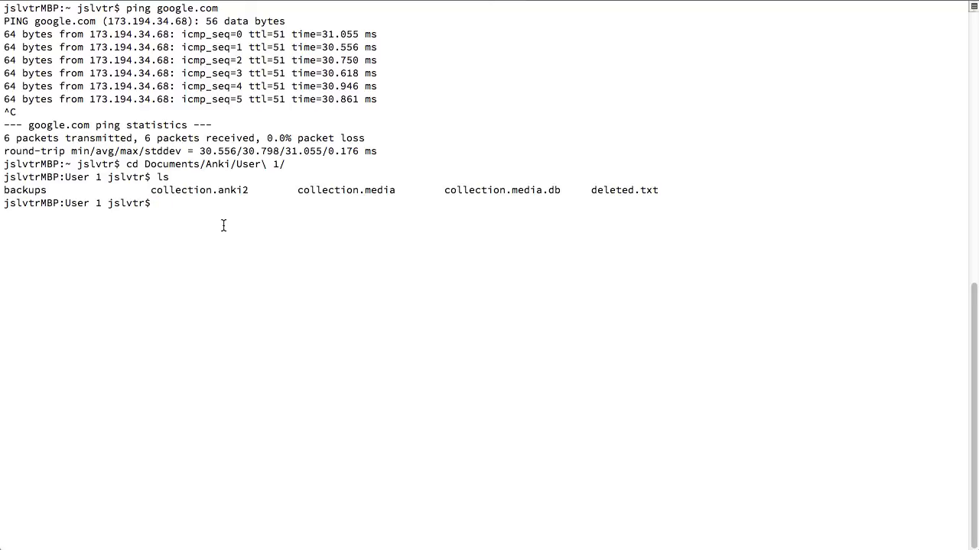
pyautogui.moveTo(381, 443)
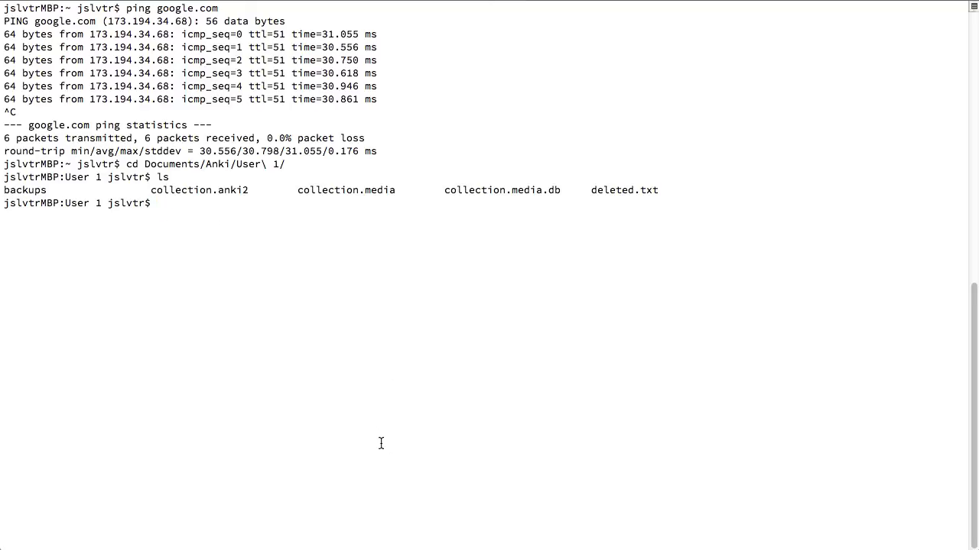
pyautogui.moveTo(270, 536)
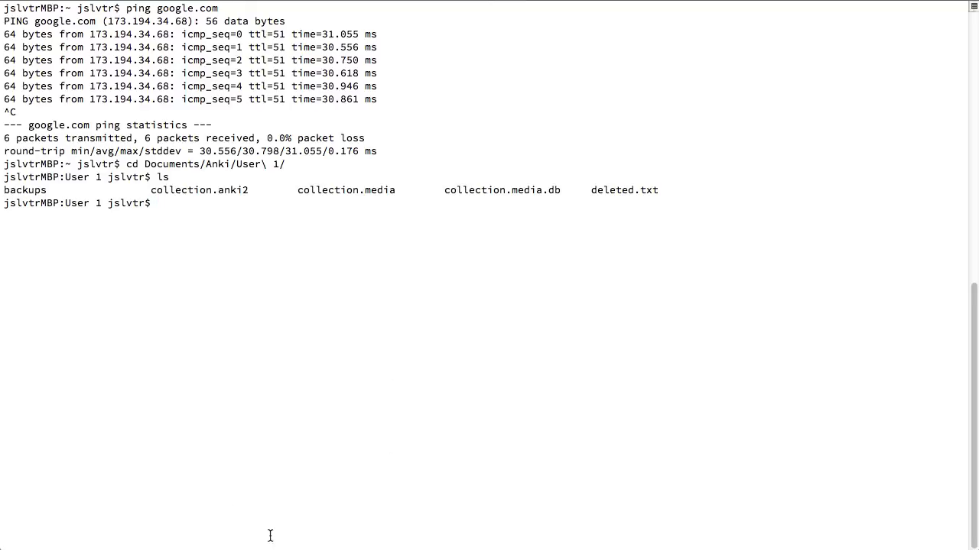
pyautogui.moveTo(269, 535)
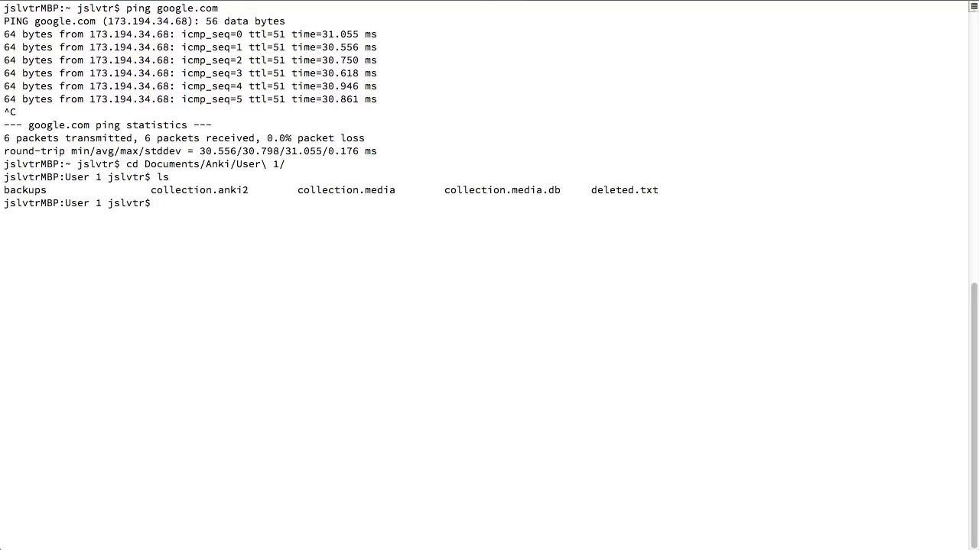